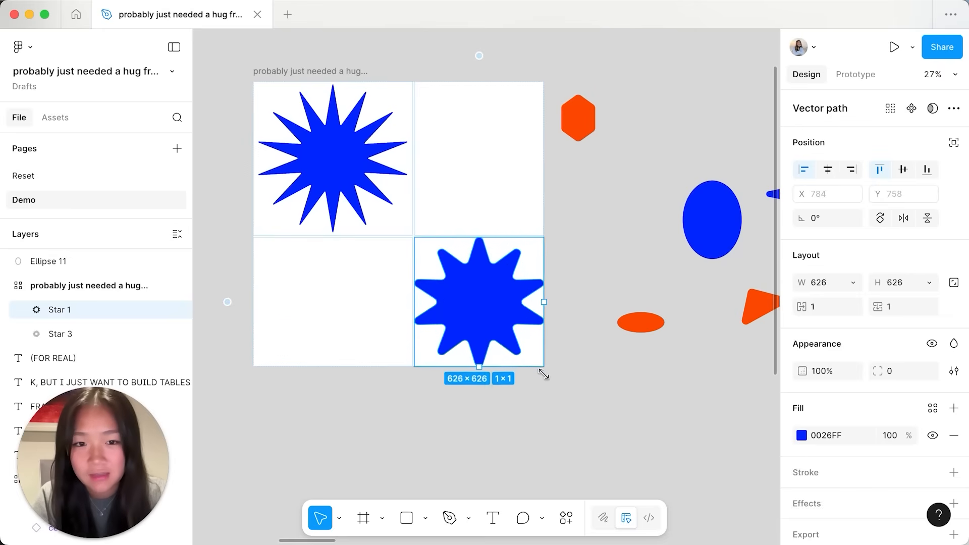
# Resize the blue eight-pointed Star 1 within its cell of the 2×2 hug grid.
pyautogui.moveTo(544, 371); pyautogui.dragTo(563, 406)
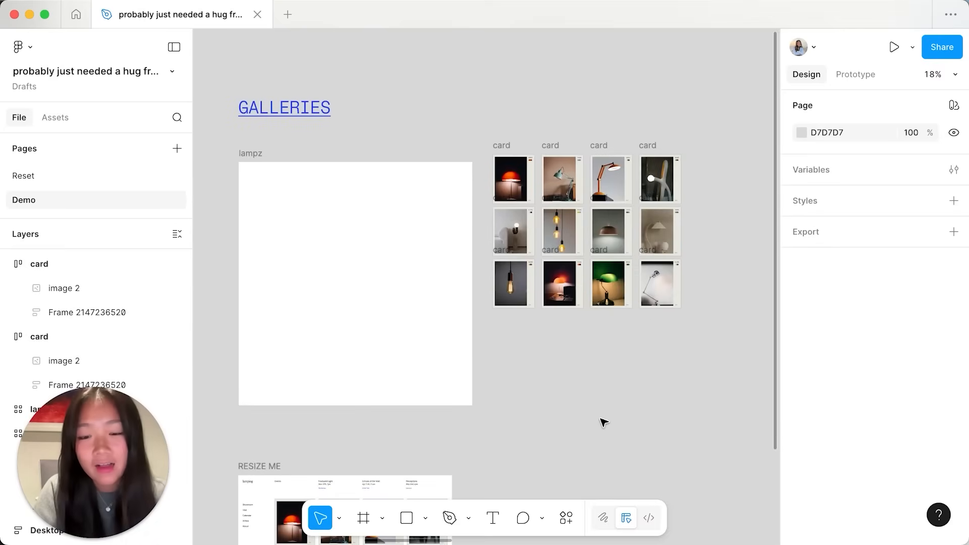
pyautogui.moveTo(488, 112)
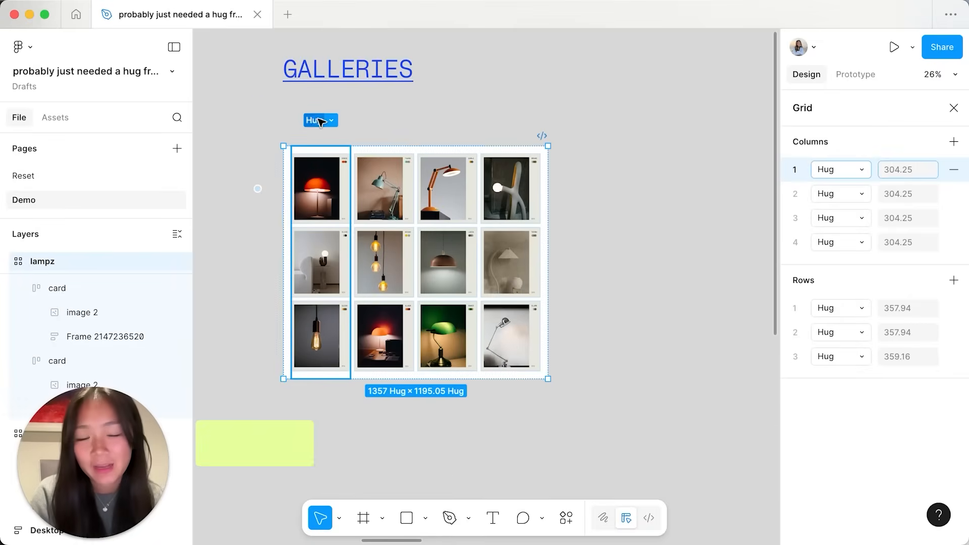
# Check the first column's sizing in the lampz 4×3 grid, confirming columns and rows Hug.
pyautogui.click(506, 120)
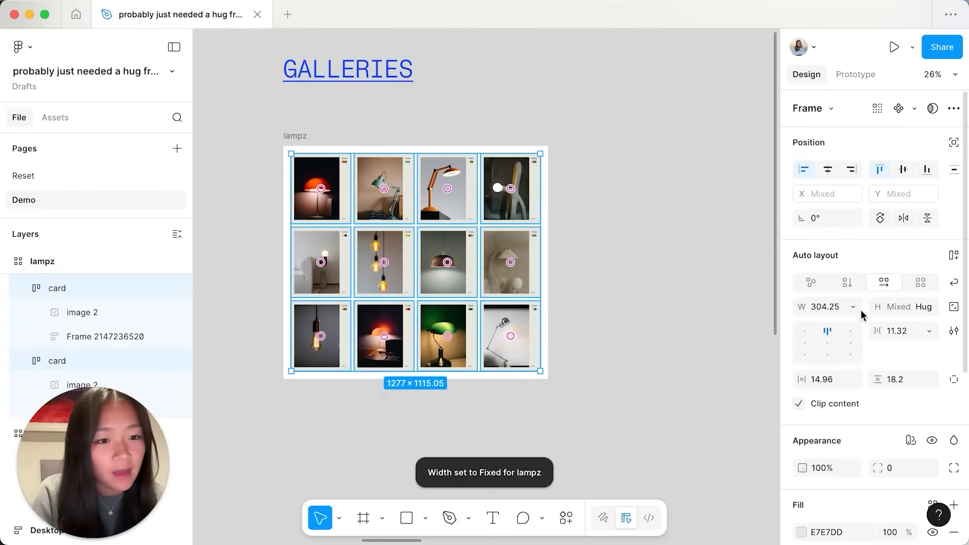
# Set all twelve lamp cards to Fill width and widen the lampz frame so they stretch.
pyautogui.click(554, 276)
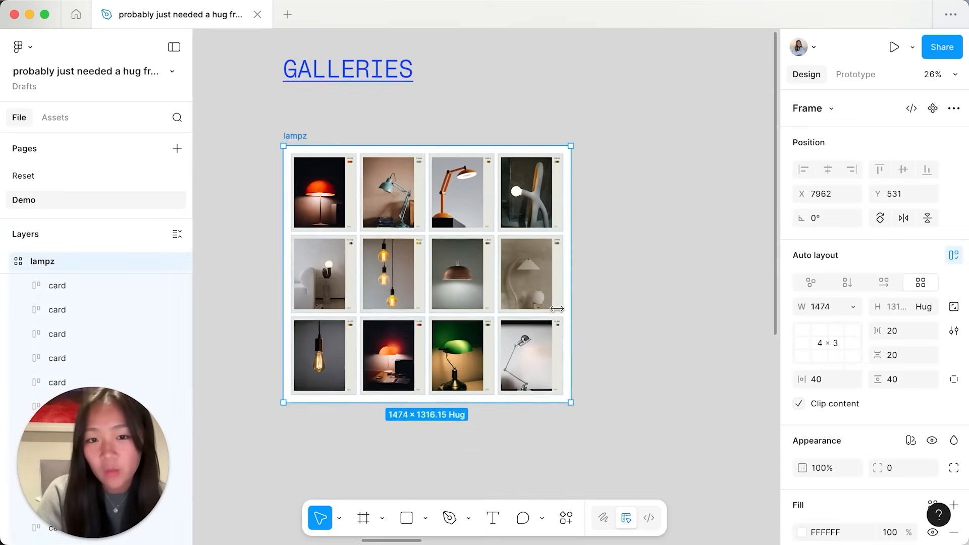
pyautogui.moveTo(569, 309); pyautogui.dragTo(557, 309)
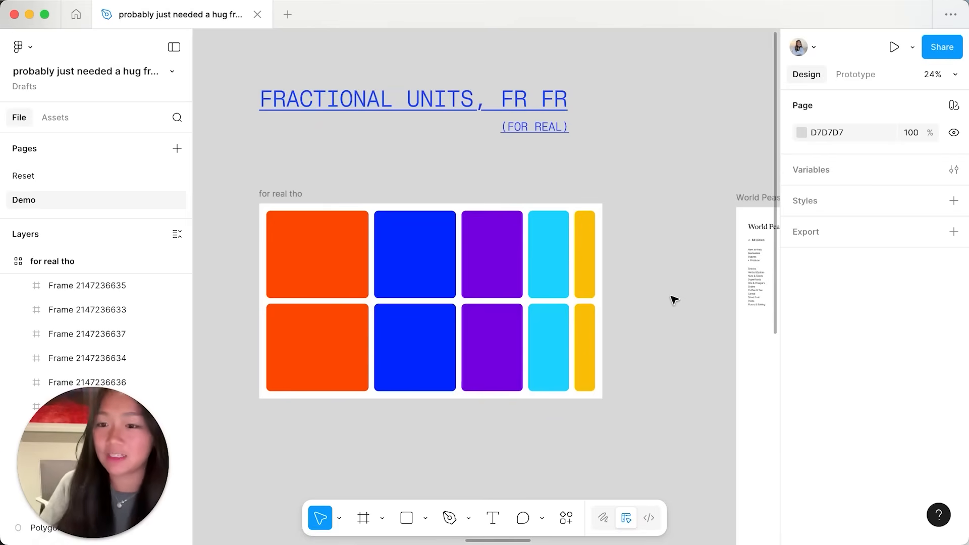
pyautogui.moveTo(657, 290)
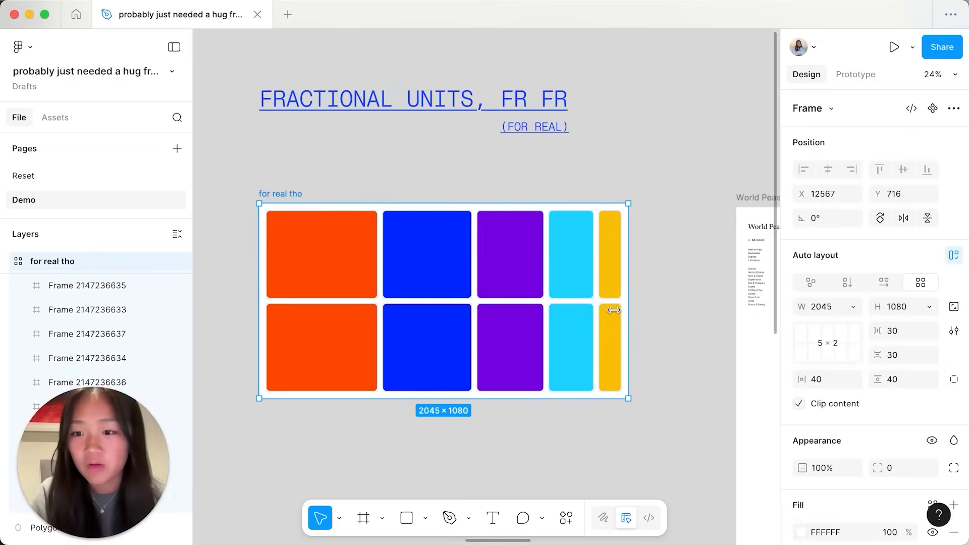
# Widen the 'for real tho' frame to 2204 so its colour columns grow by fraction.
pyautogui.moveTo(629, 310); pyautogui.dragTo(667, 346)
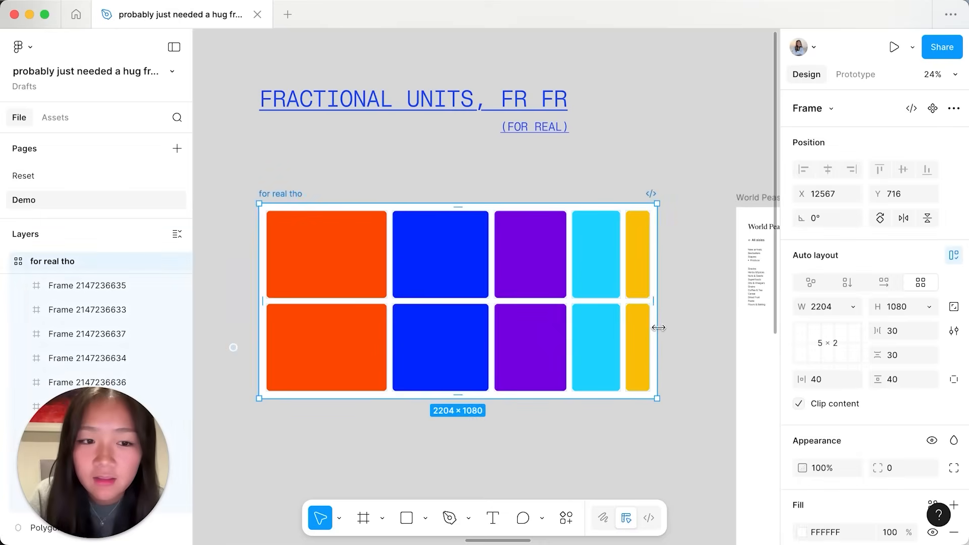
pyautogui.moveTo(659, 327); pyautogui.dragTo(549, 357)
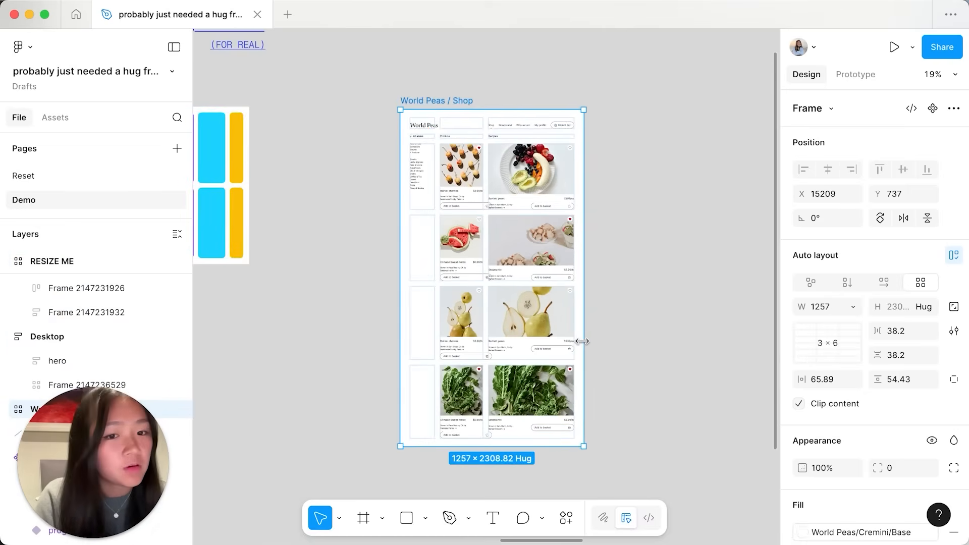
# Change the World Peas / Shop frame width so its 3×6 product grid adapts.
pyautogui.moveTo(585, 341); pyautogui.dragTo(568, 346)
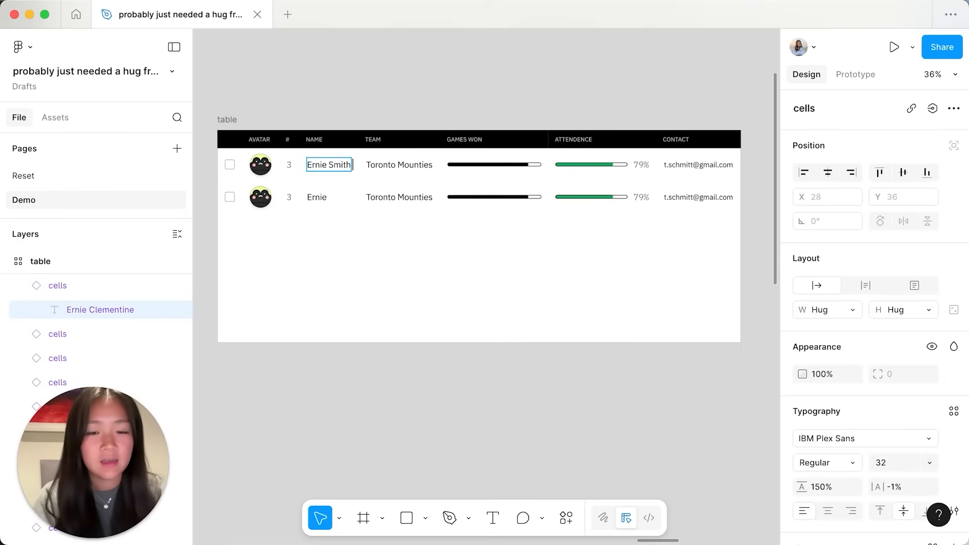
pyautogui.write('Clement')
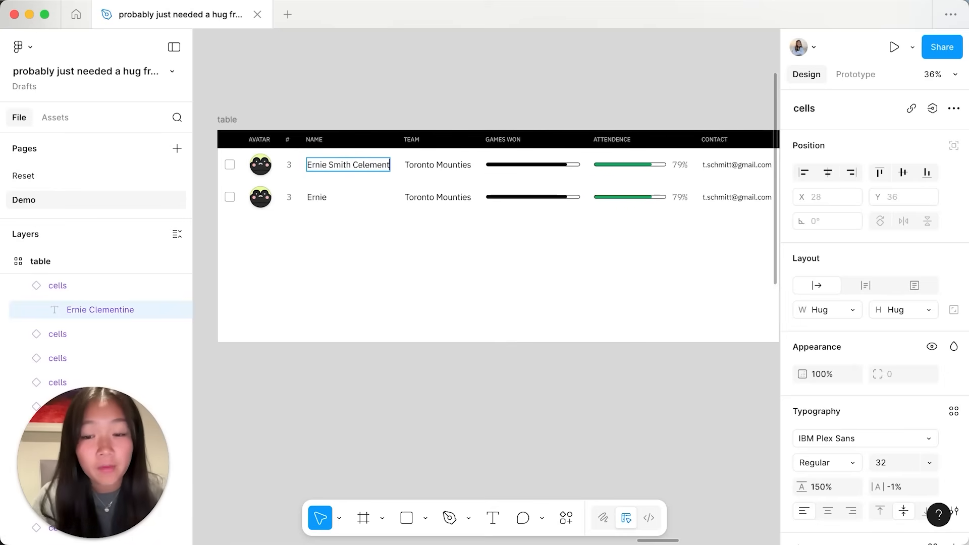
pyautogui.click(724, 207)
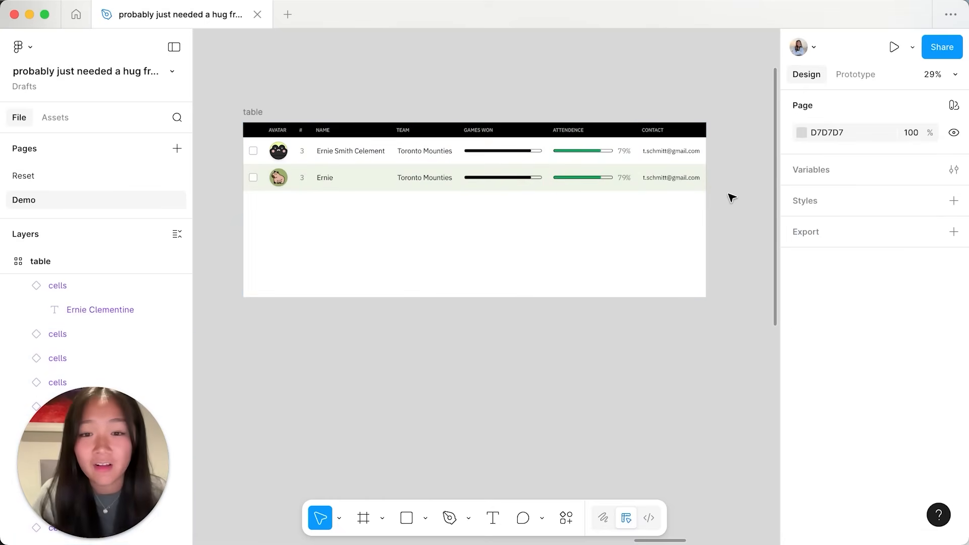
# Duplicate both player rows to six rows, then select all six.
pyautogui.click(58, 284)
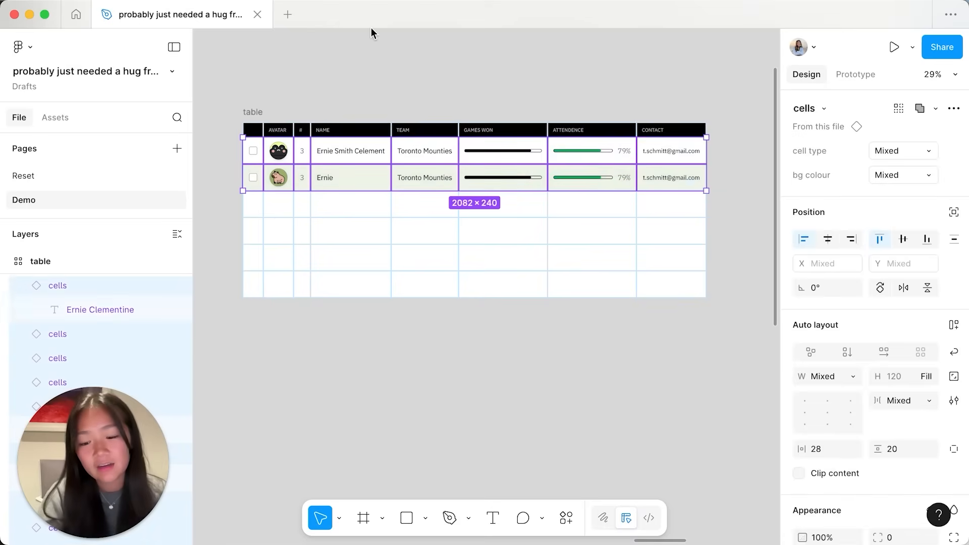
pyautogui.press('cmd+d')
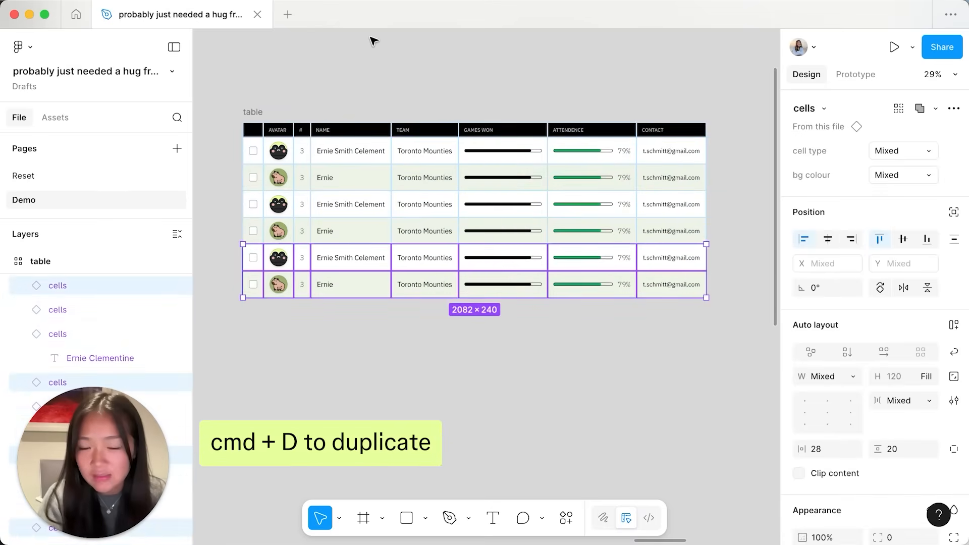
pyautogui.click(726, 370)
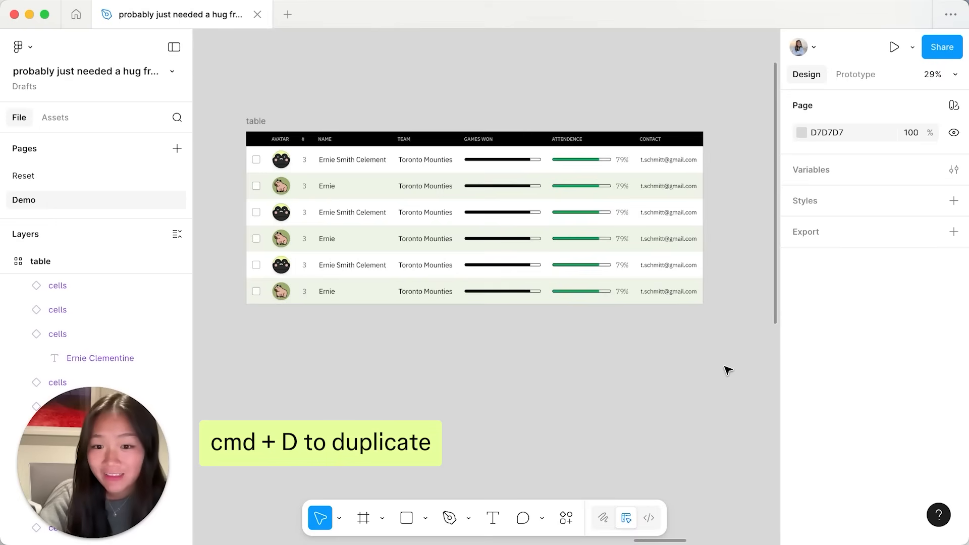
pyautogui.click(264, 160)
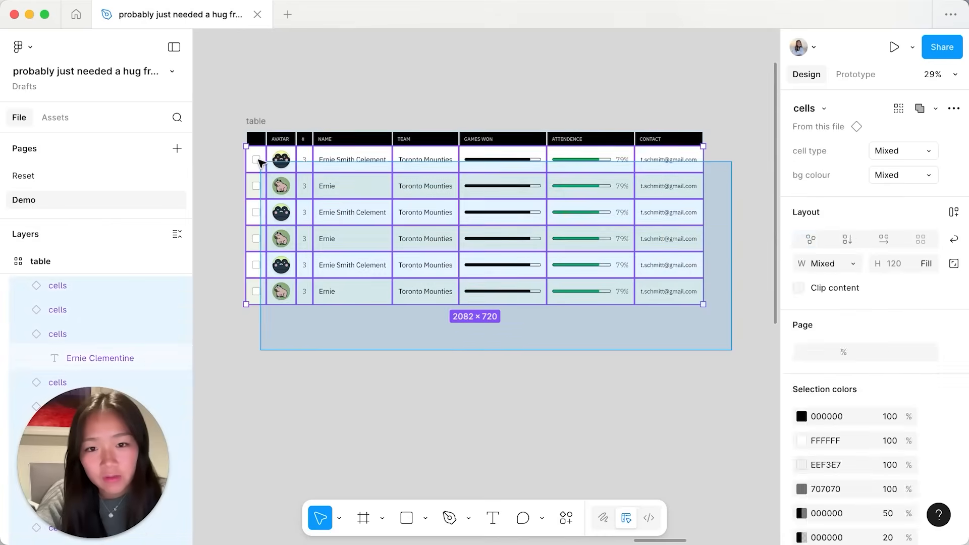
# Run Replace content (AI) from Actions on the six selected table rows.
pyautogui.click(565, 518)
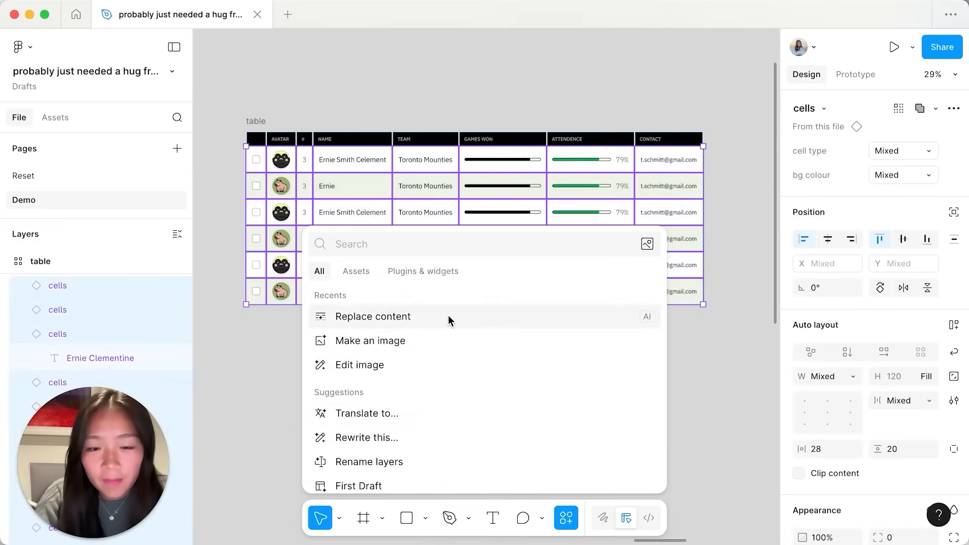
pyautogui.click(372, 316)
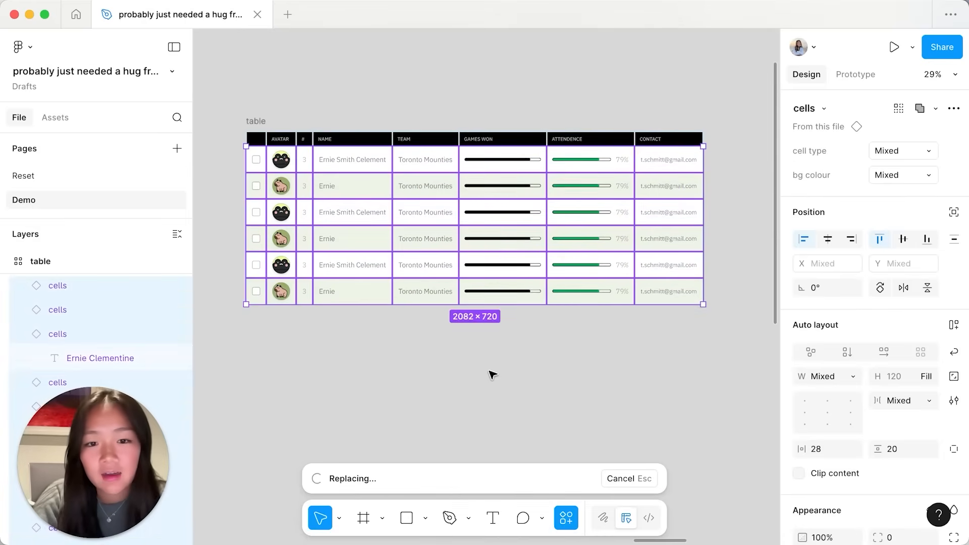